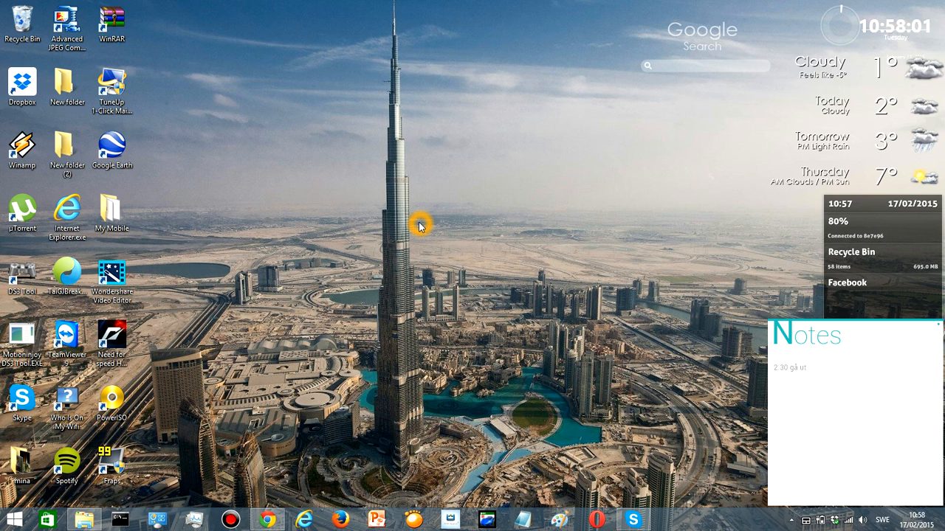
{"action": "mouse_move", "coordinate": [405, 227]}
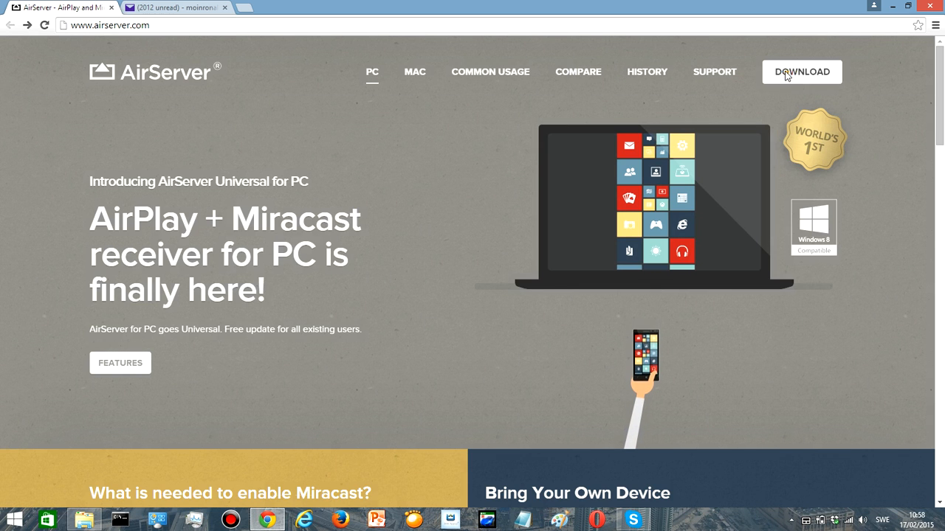
{"action": "left_click", "coordinate": [800, 71]}
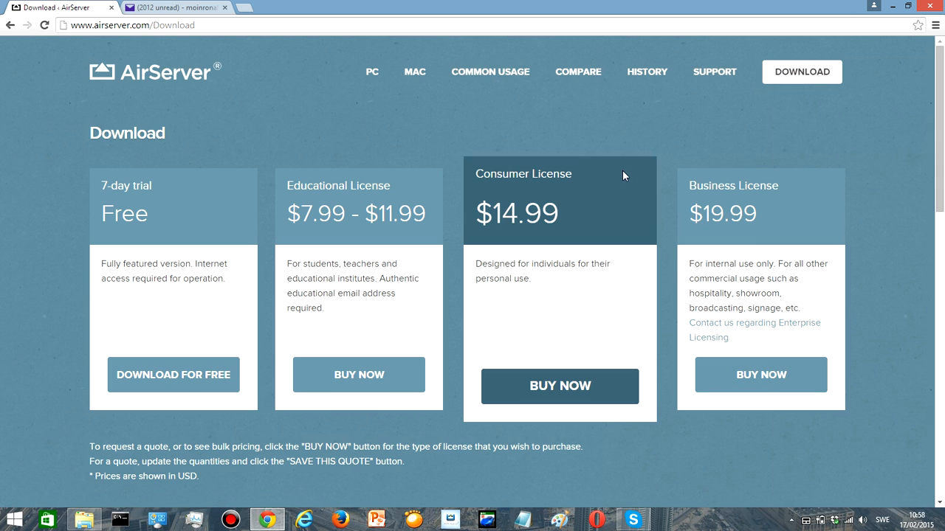
{"action": "left_click", "coordinate": [173, 375]}
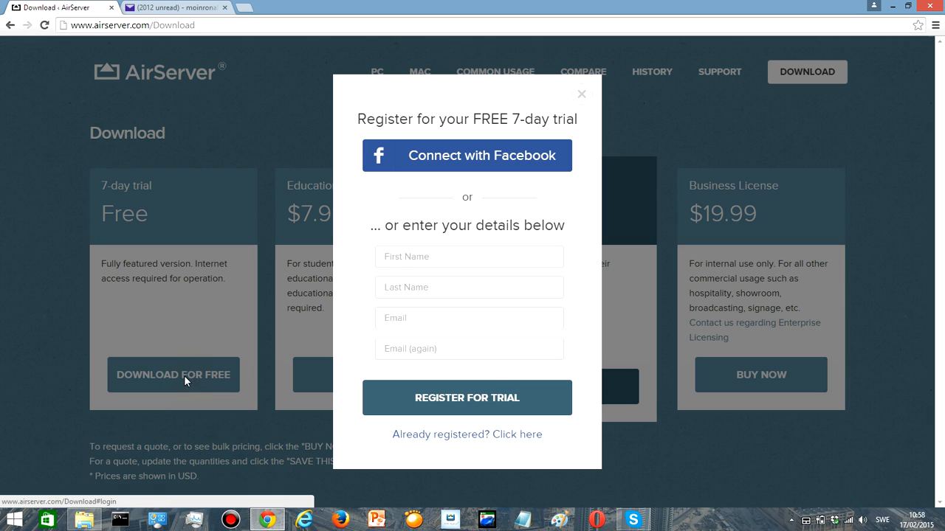
{"action": "left_click", "coordinate": [469, 257]}
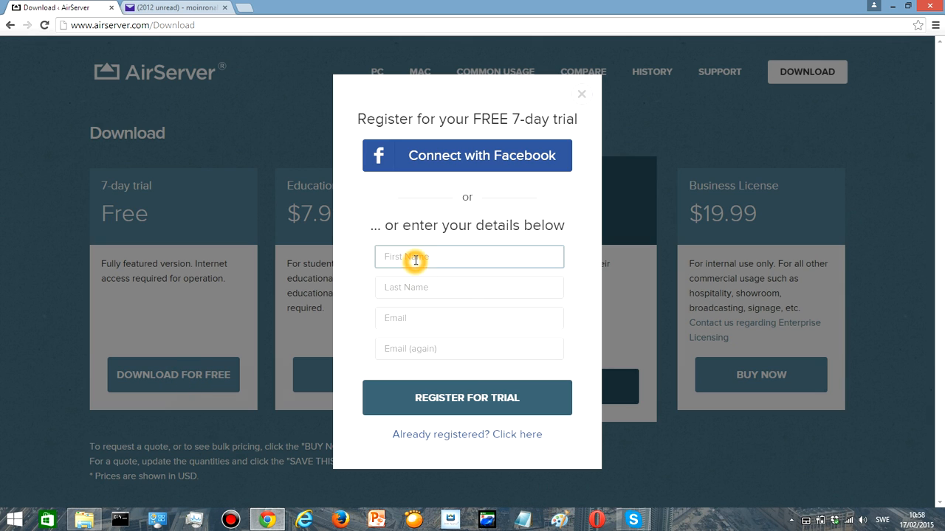
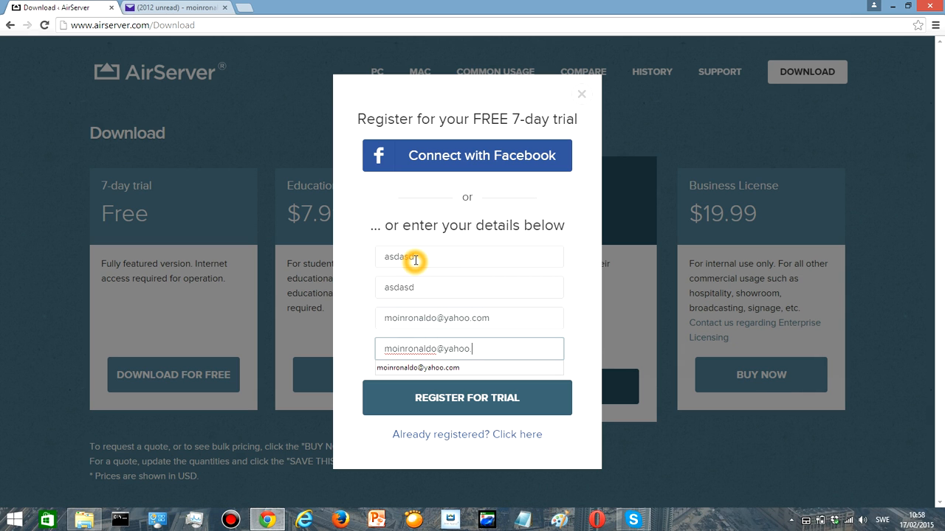
{"action": "left_click", "coordinate": [466, 398]}
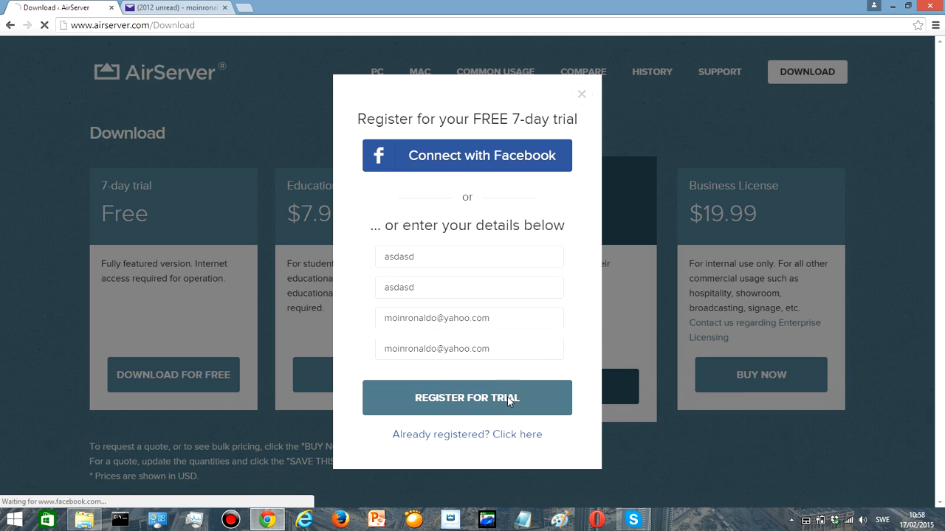
{"action": "left_click", "coordinate": [466, 399]}
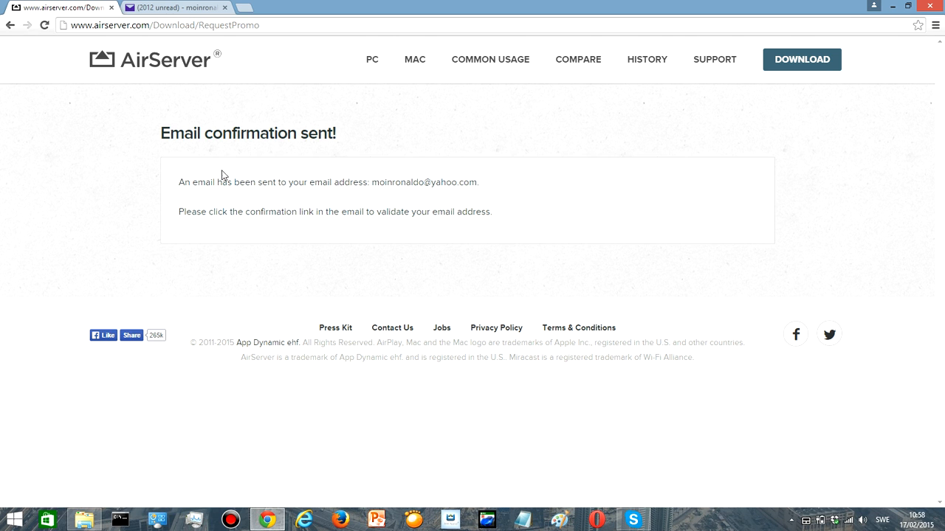
{"action": "mouse_move", "coordinate": [166, 157]}
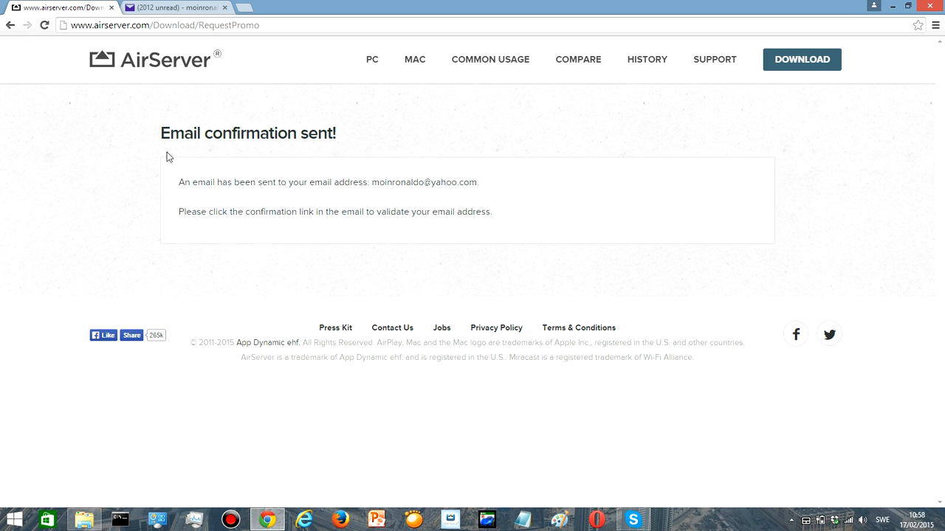
- Open the 'AirServer: Free trial confirmation' message in the Yahoo Mail inbox
{"action": "left_click", "coordinate": [175, 7]}
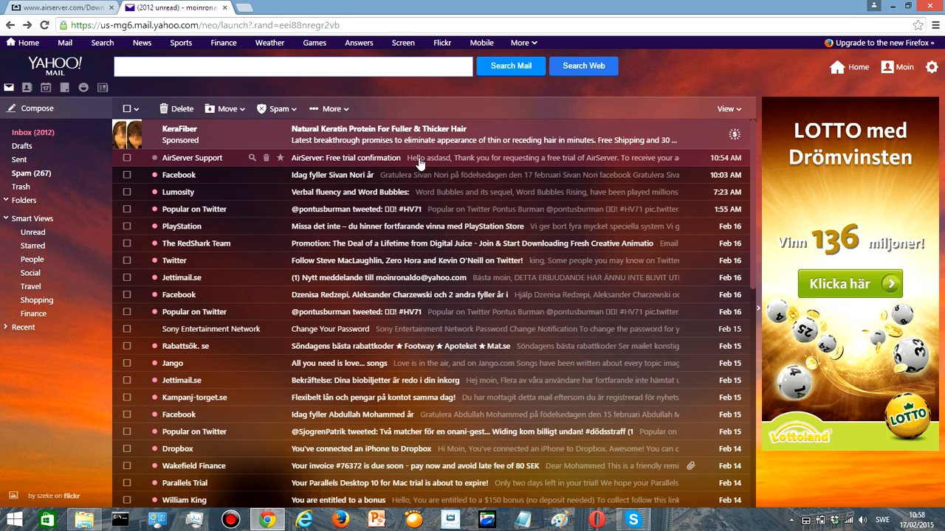
{"action": "left_click", "coordinate": [339, 158]}
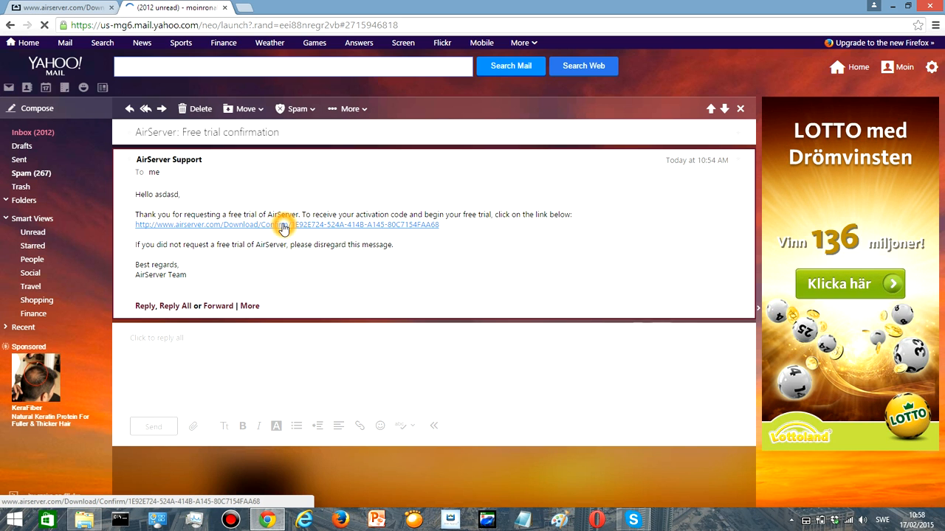
- Follow the email's confirmation link and download the 64-bit PC installer
{"action": "left_click", "coordinate": [283, 227]}
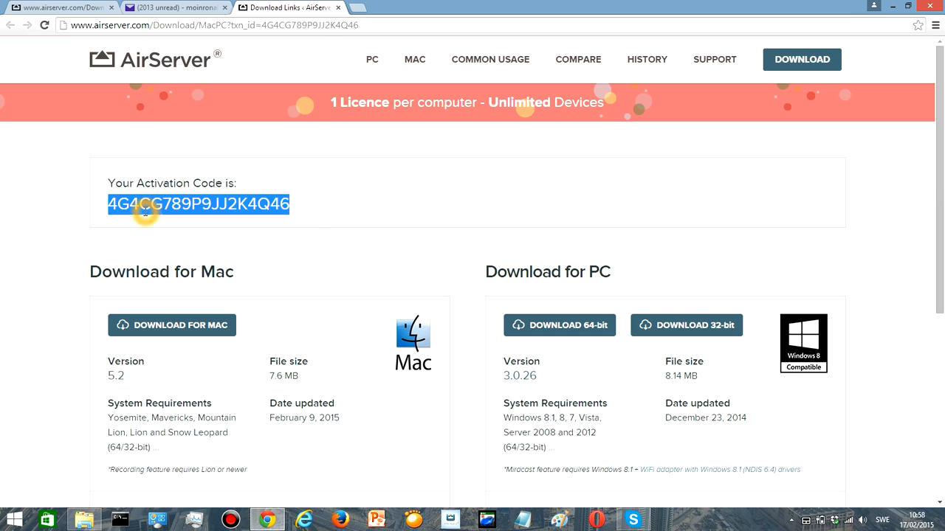
{"action": "mouse_move", "coordinate": [521, 304]}
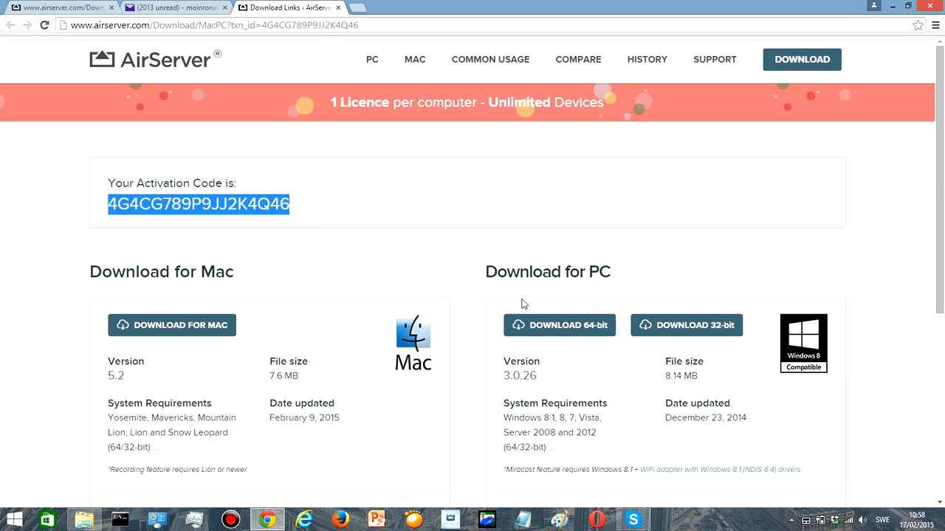
{"action": "mouse_move", "coordinate": [605, 279]}
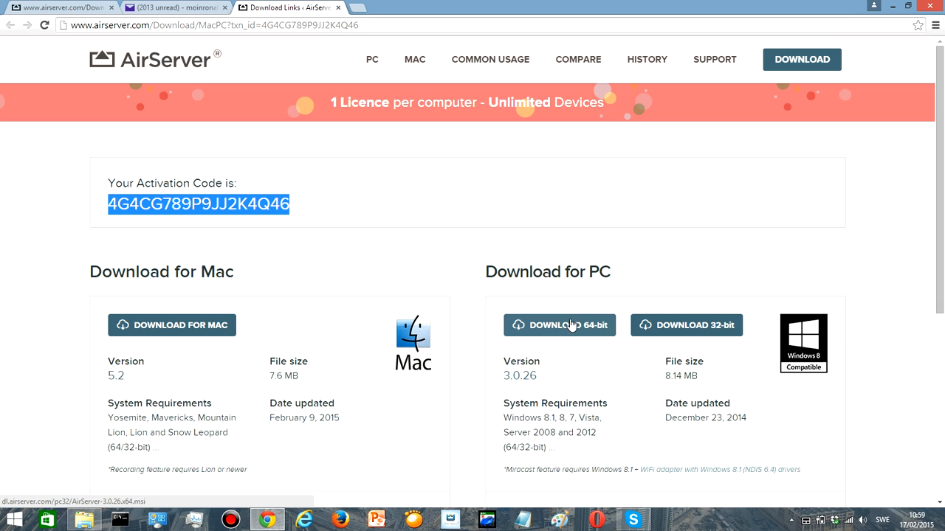
{"action": "left_click", "coordinate": [558, 325]}
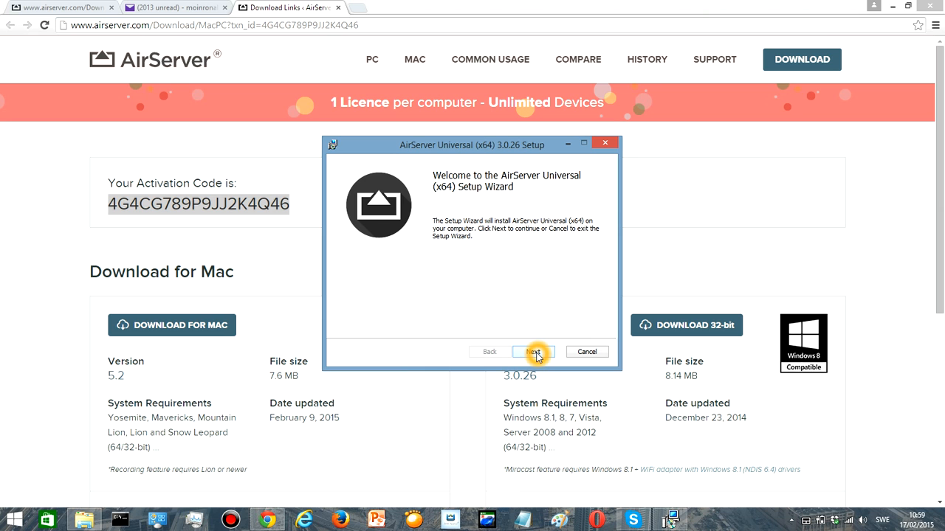
- Advance the setup wizard with default features and accept the license agreement
{"action": "left_click", "coordinate": [534, 352]}
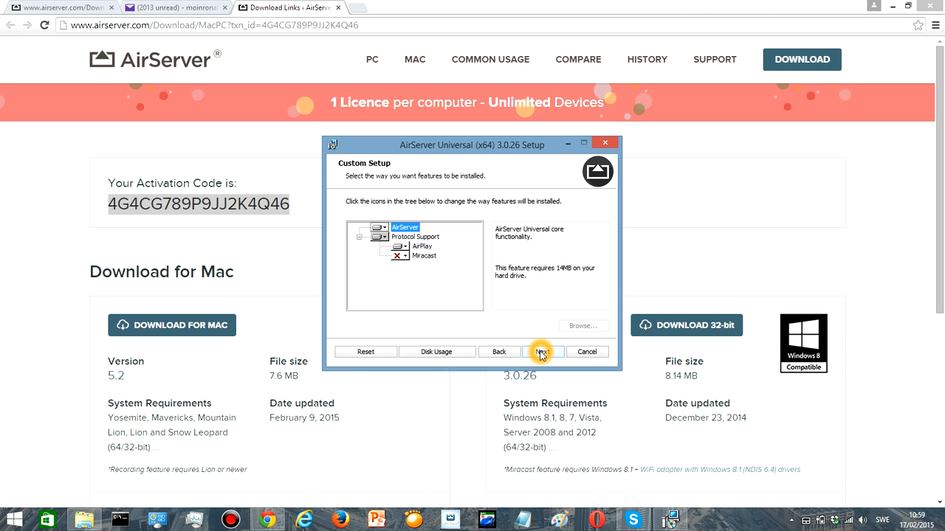
{"action": "left_click", "coordinate": [540, 351]}
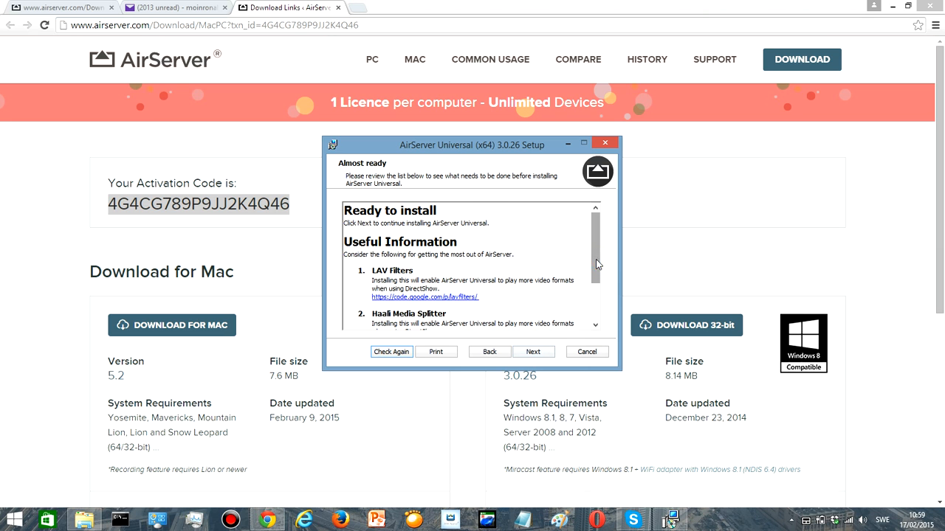
{"action": "scroll", "scroll_direction": "down", "scroll_amount": 3}
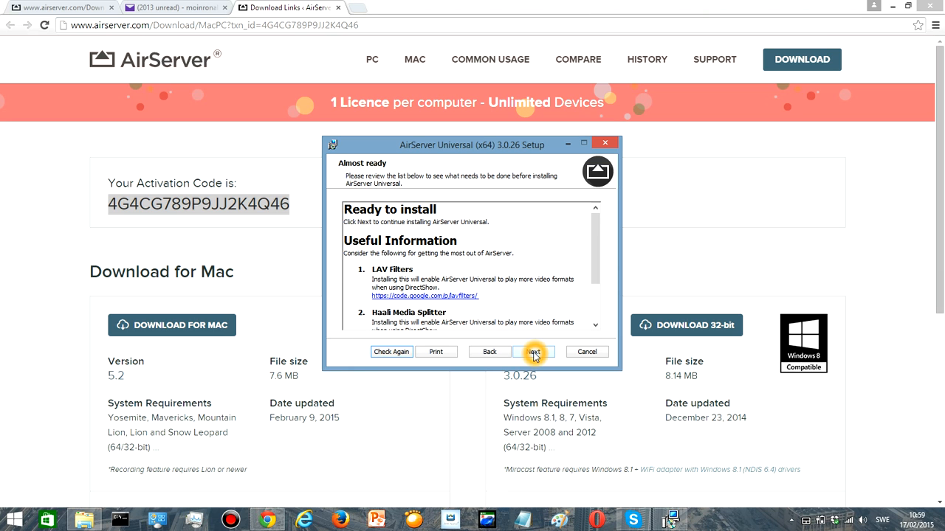
{"action": "left_click", "coordinate": [534, 352]}
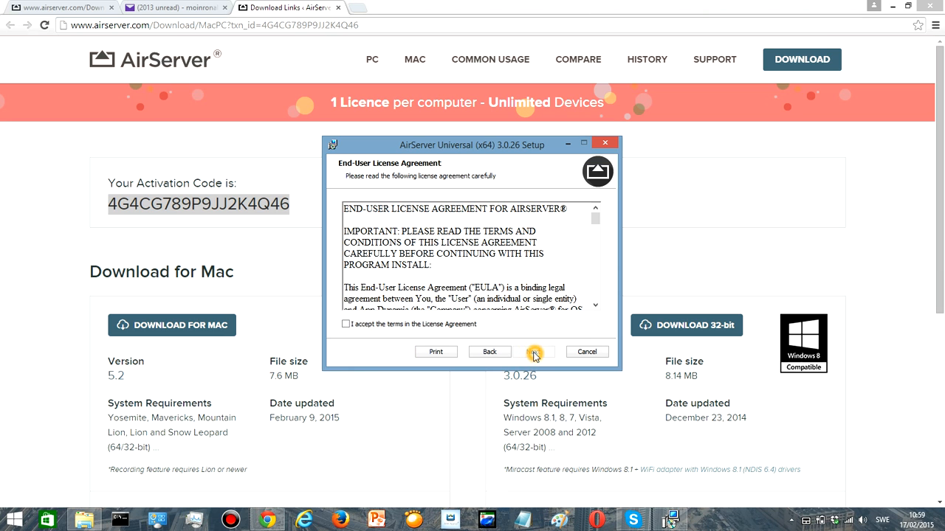
{"action": "left_click", "coordinate": [345, 325]}
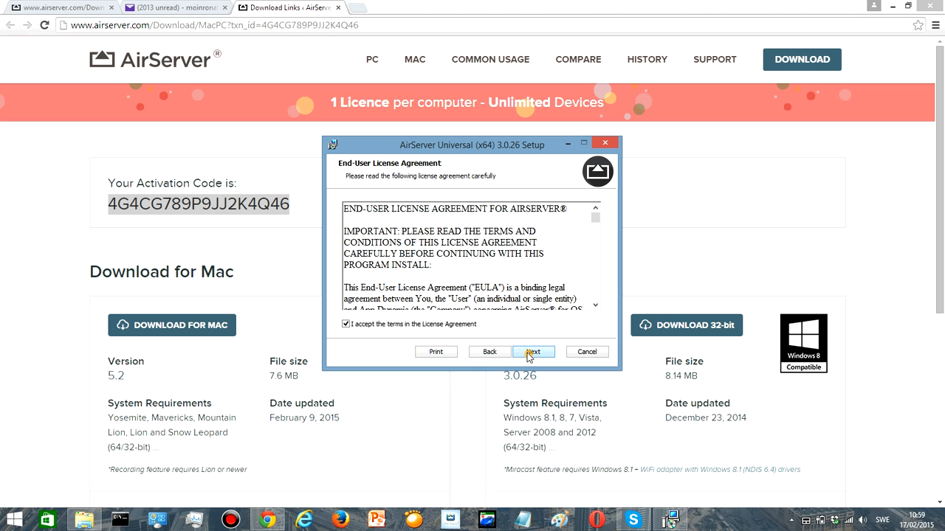
{"action": "left_click", "coordinate": [533, 351]}
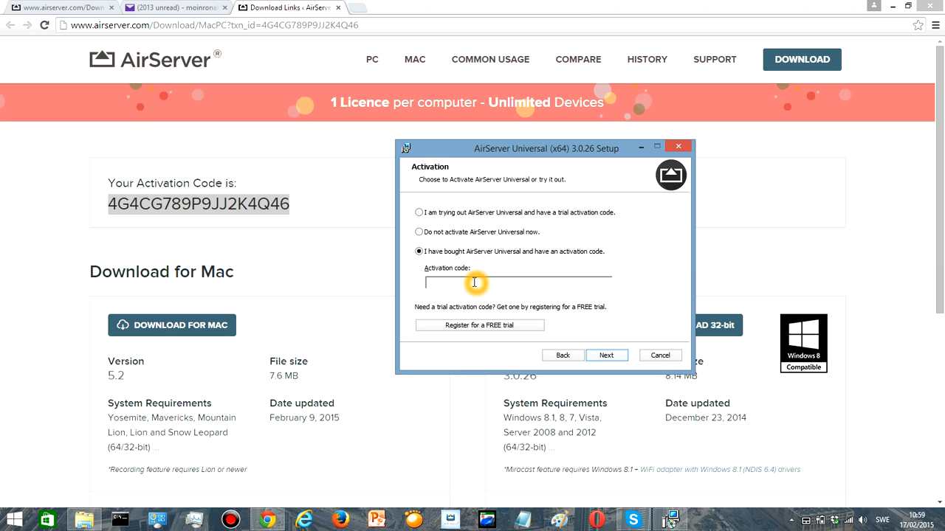
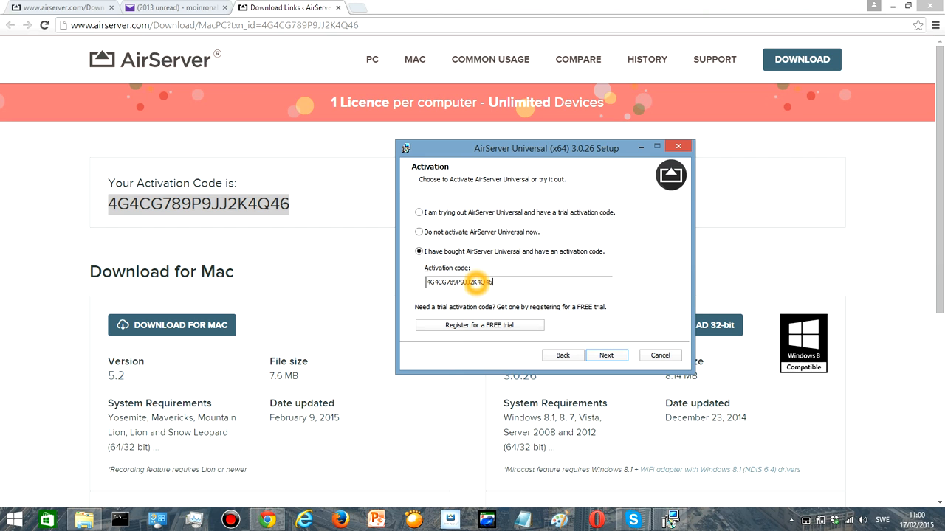
- Install AirServer to the default folder with default startup settings and finish with Launch AirServer checked
{"action": "left_click", "coordinate": [605, 354]}
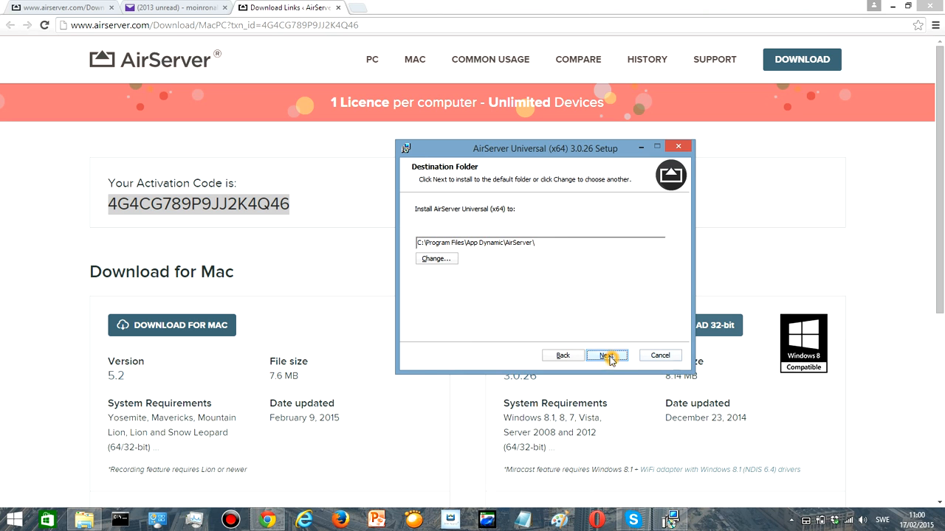
{"action": "left_click", "coordinate": [605, 355]}
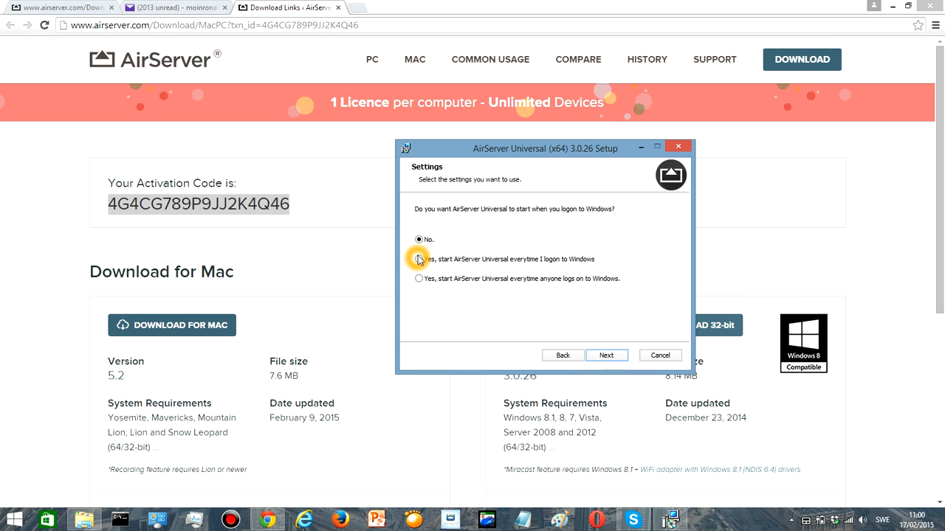
{"action": "left_click", "coordinate": [605, 354]}
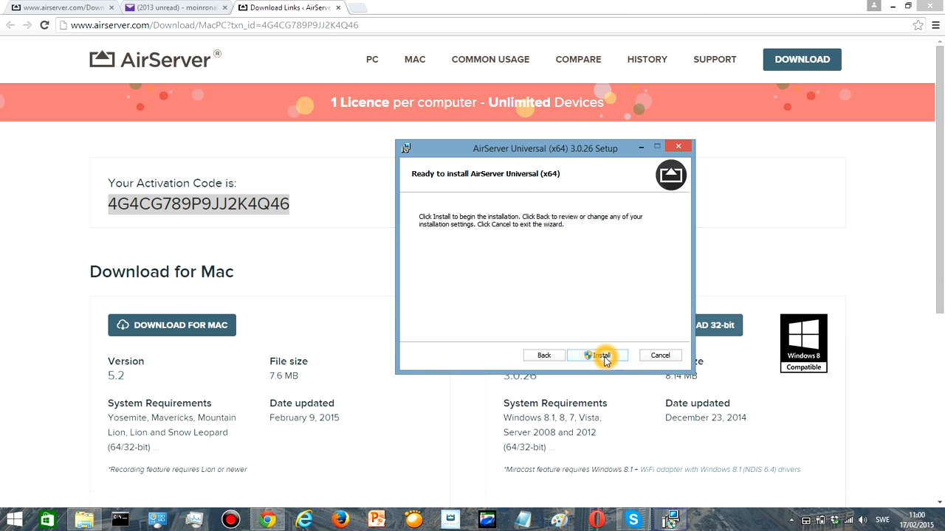
{"action": "left_click", "coordinate": [598, 355]}
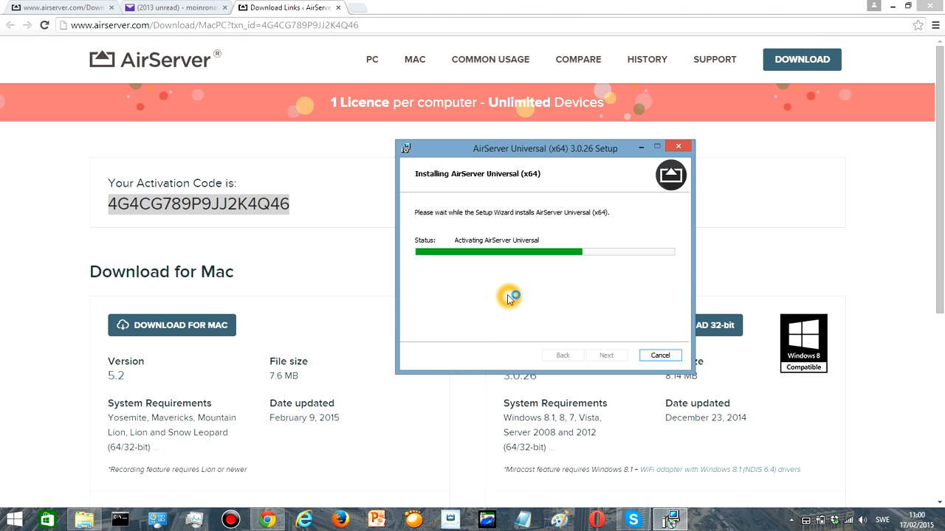
{"action": "mouse_move", "coordinate": [511, 295]}
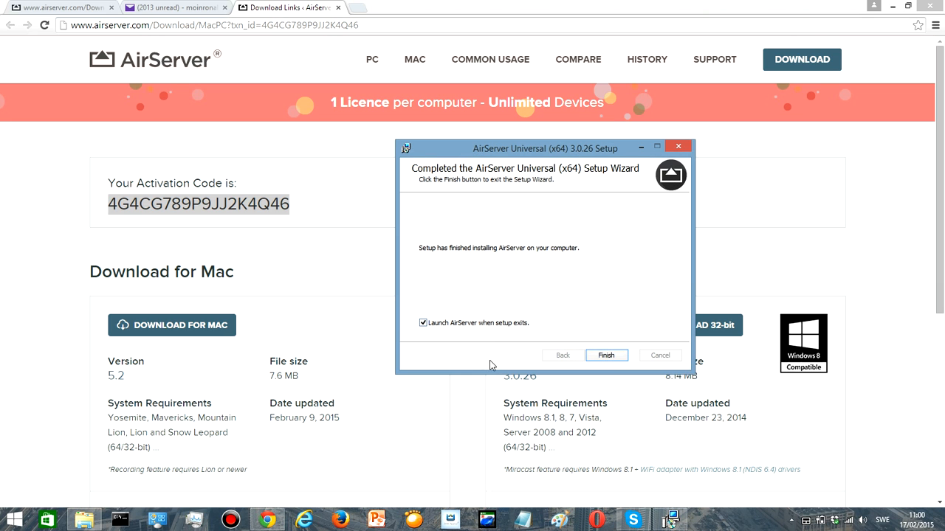
{"action": "left_click", "coordinate": [606, 355]}
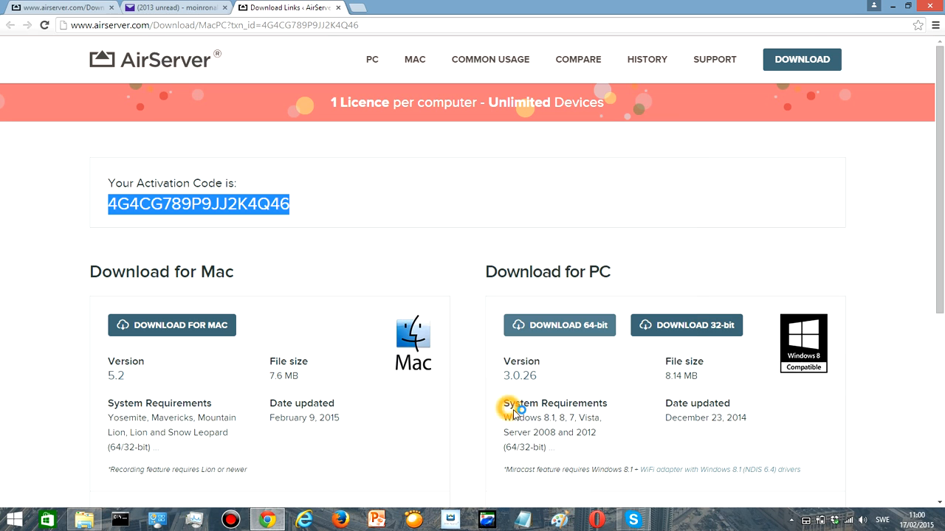
- Paste the activation code, validate it and finish activation so AirServer runs
{"action": "left_click", "coordinate": [670, 519]}
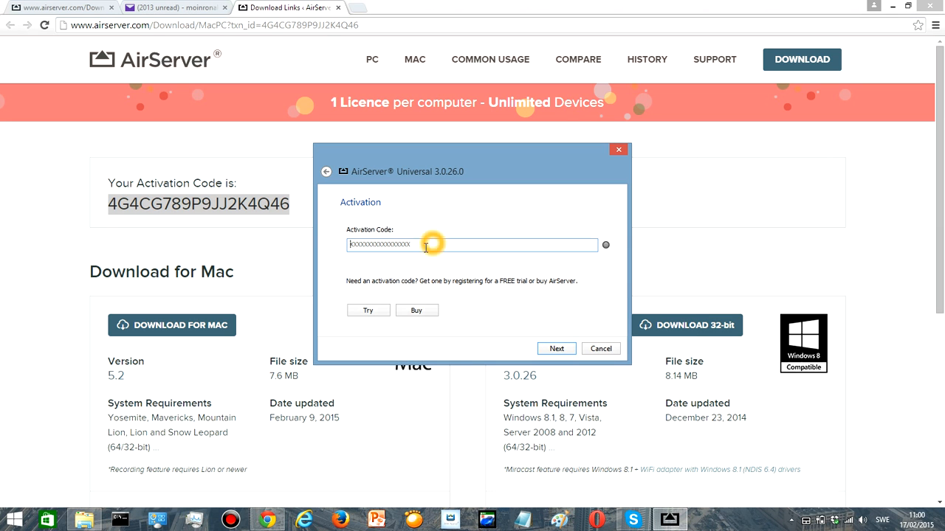
{"action": "left_click", "coordinate": [617, 151]}
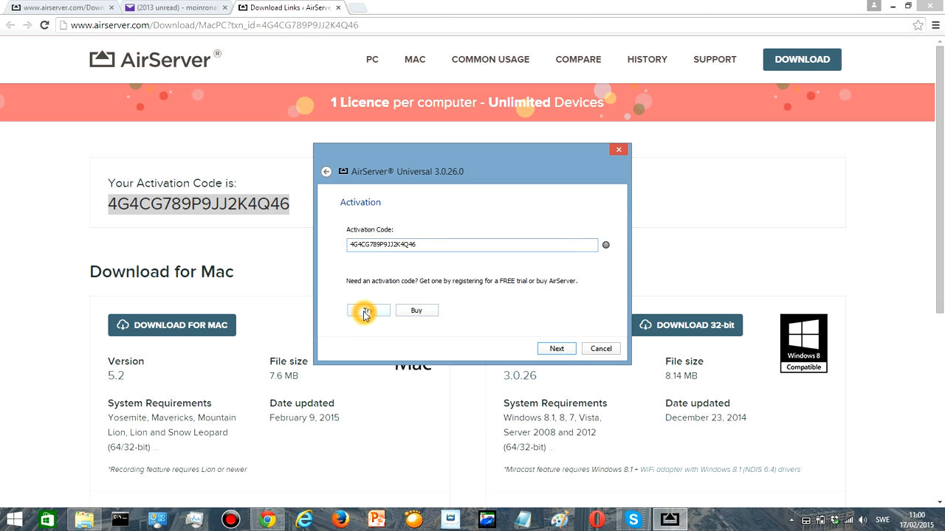
{"action": "left_click", "coordinate": [366, 310]}
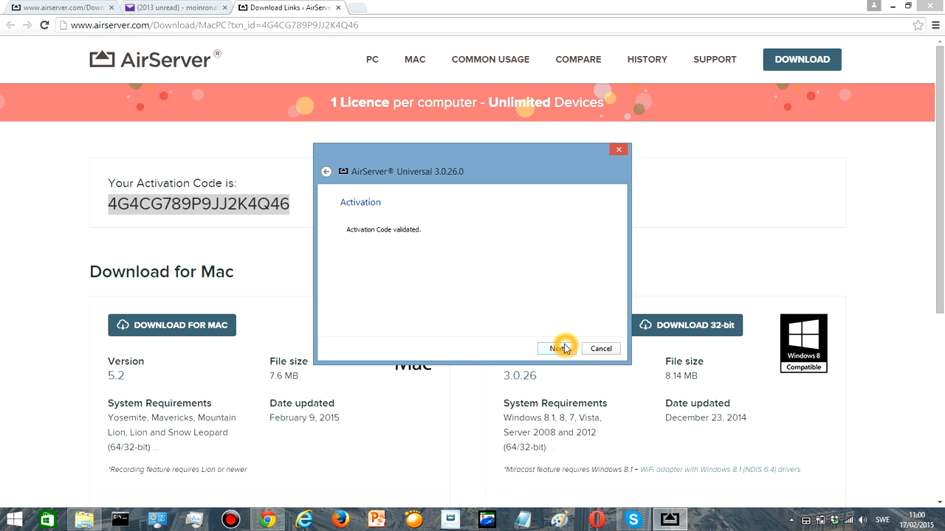
{"action": "left_click", "coordinate": [553, 349]}
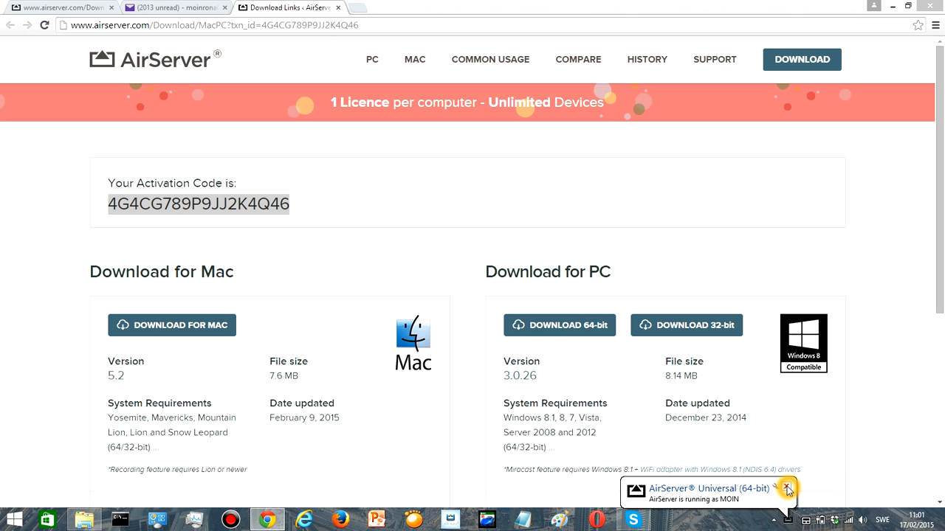
- Unlock the mirrored iPhone with its passcode and move the AirServer window to the desktop's right side
{"action": "left_click", "coordinate": [788, 488]}
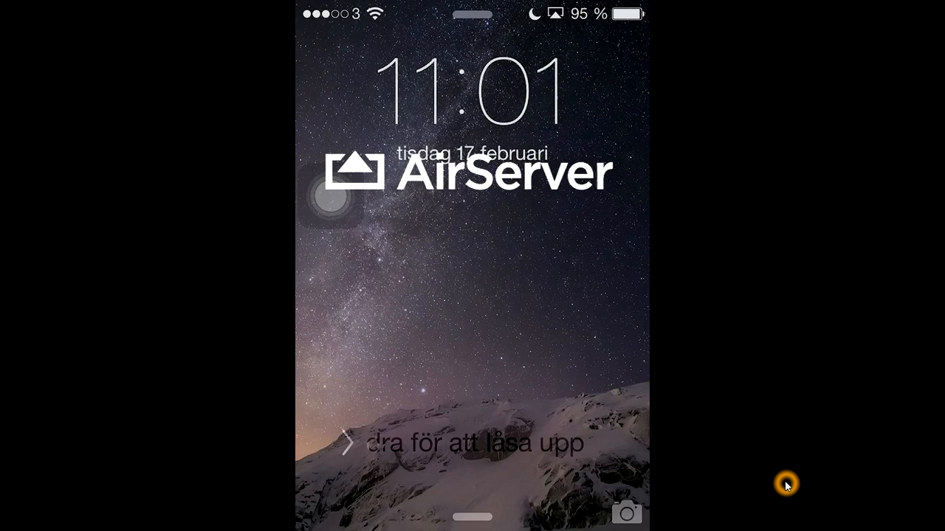
{"action": "left_click_drag", "start_coordinate": [472, 443], "coordinate": [472, 221]}
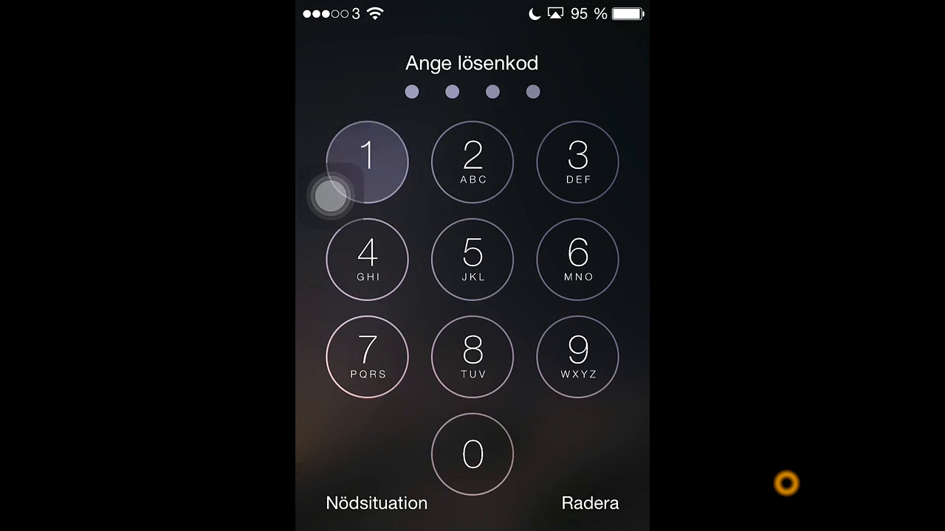
{"action": "left_click", "coordinate": [366, 162]}
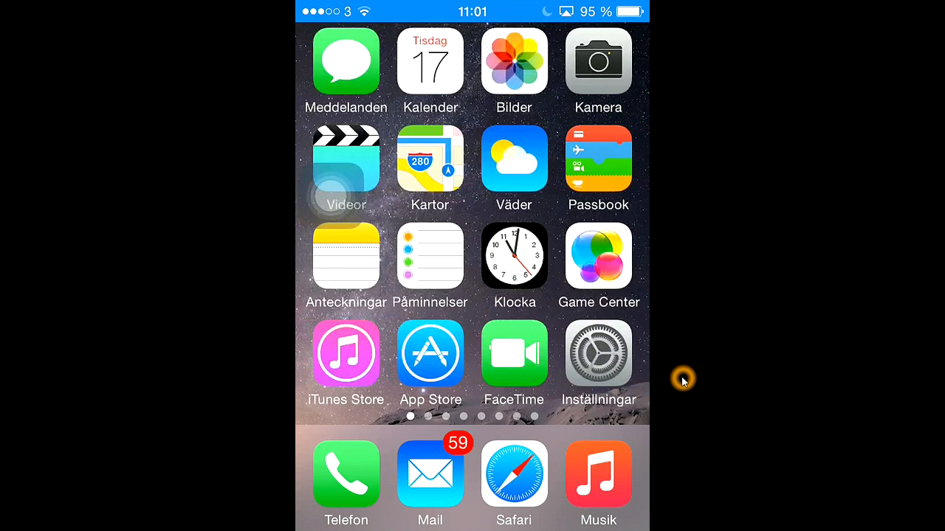
{"action": "left_click", "coordinate": [597, 353]}
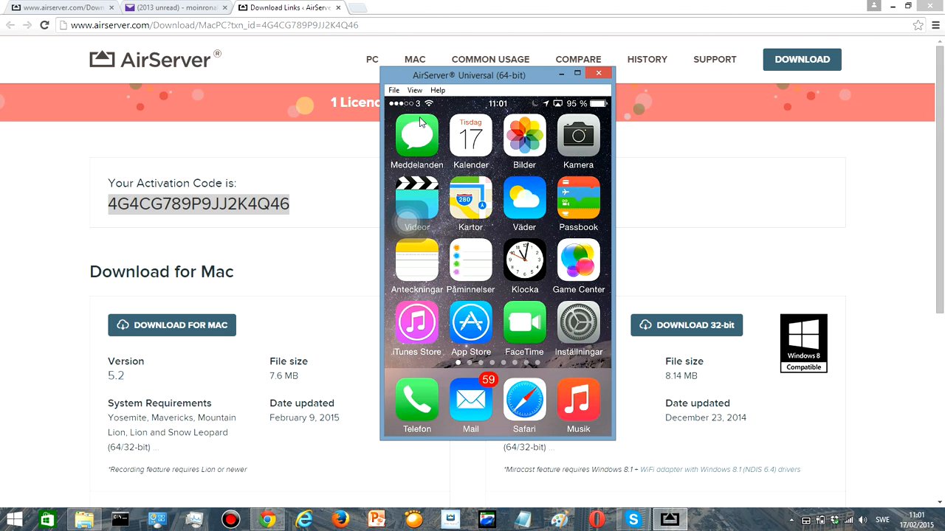
{"action": "left_click_drag", "start_coordinate": [497, 74], "coordinate": [811, 68]}
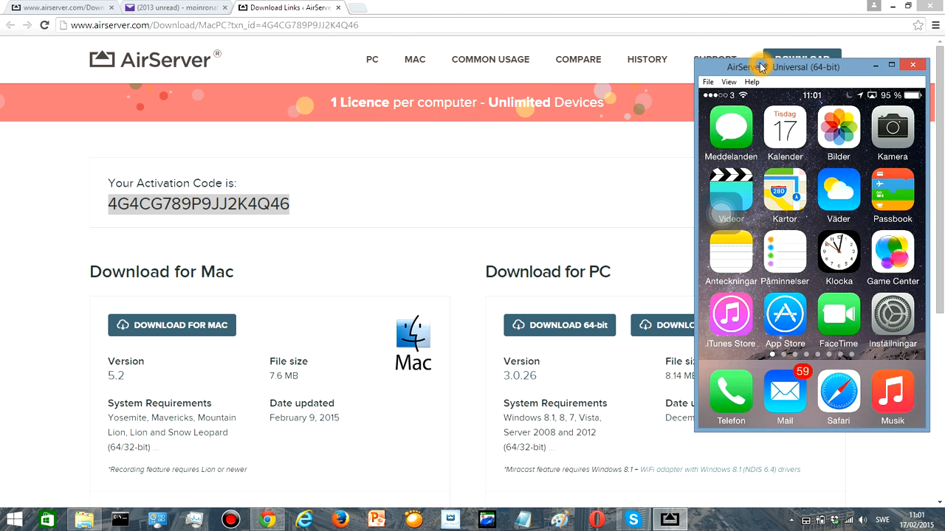